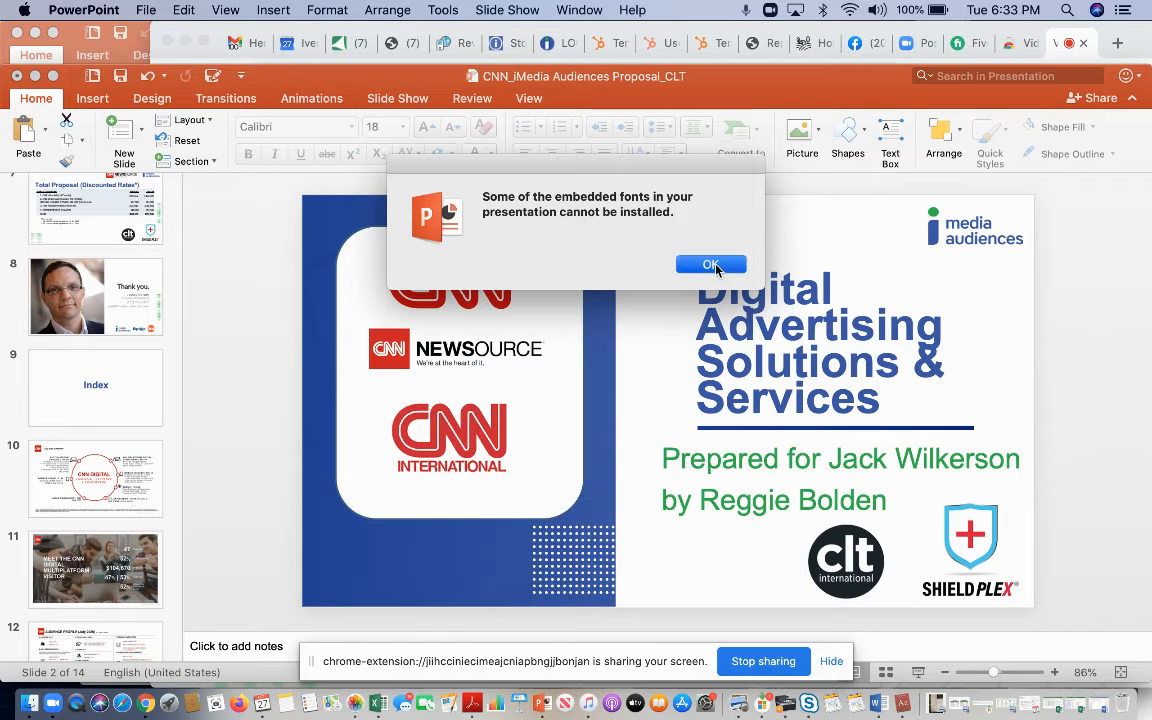
- Dismiss the embedded-fonts warning and bring up the Senior Life proposal deck
left_click(712, 264)
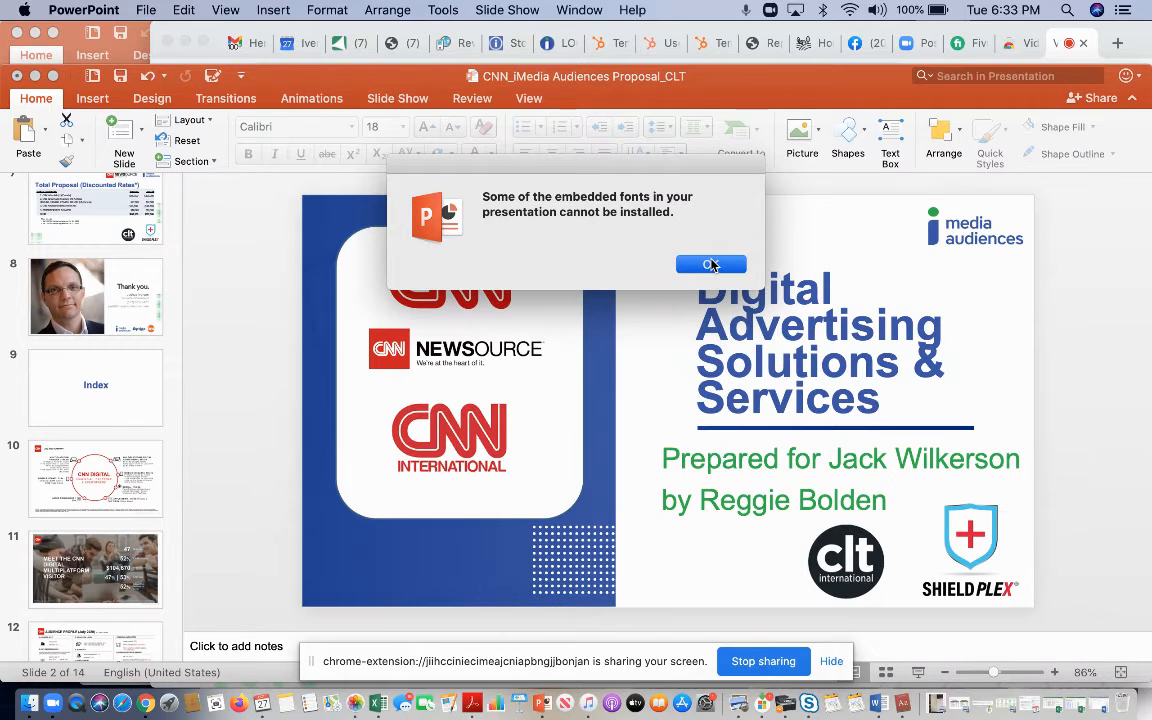
mouse_move(144, 314)
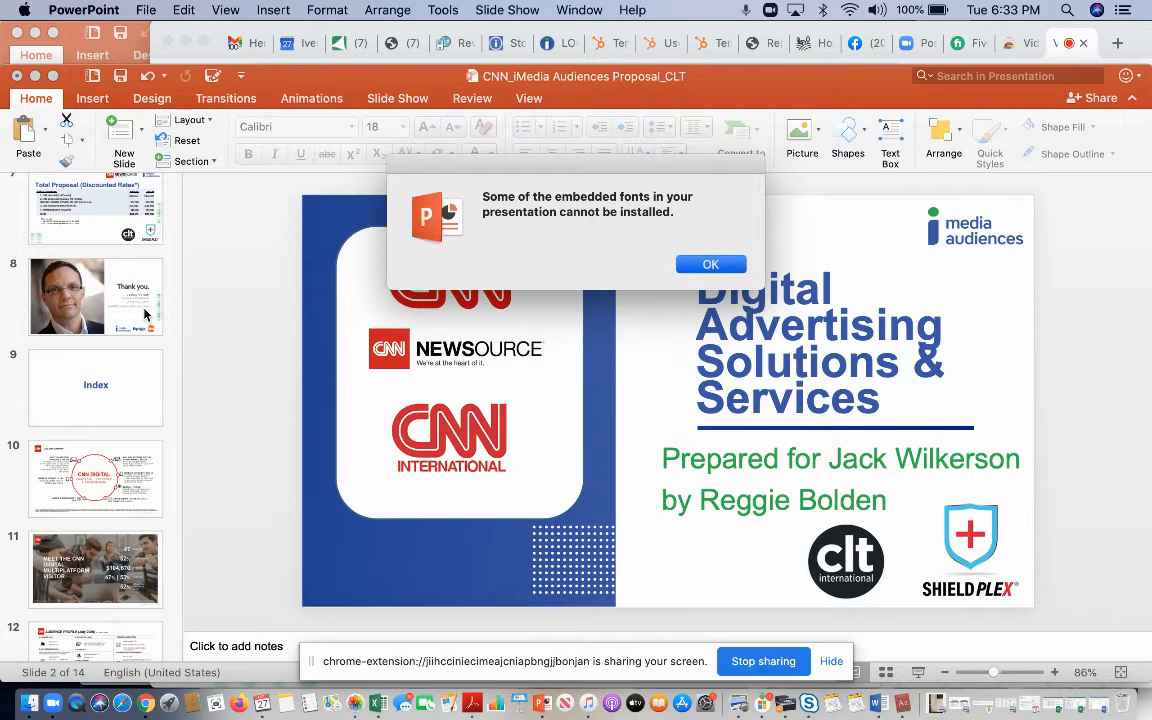
left_click(710, 264)
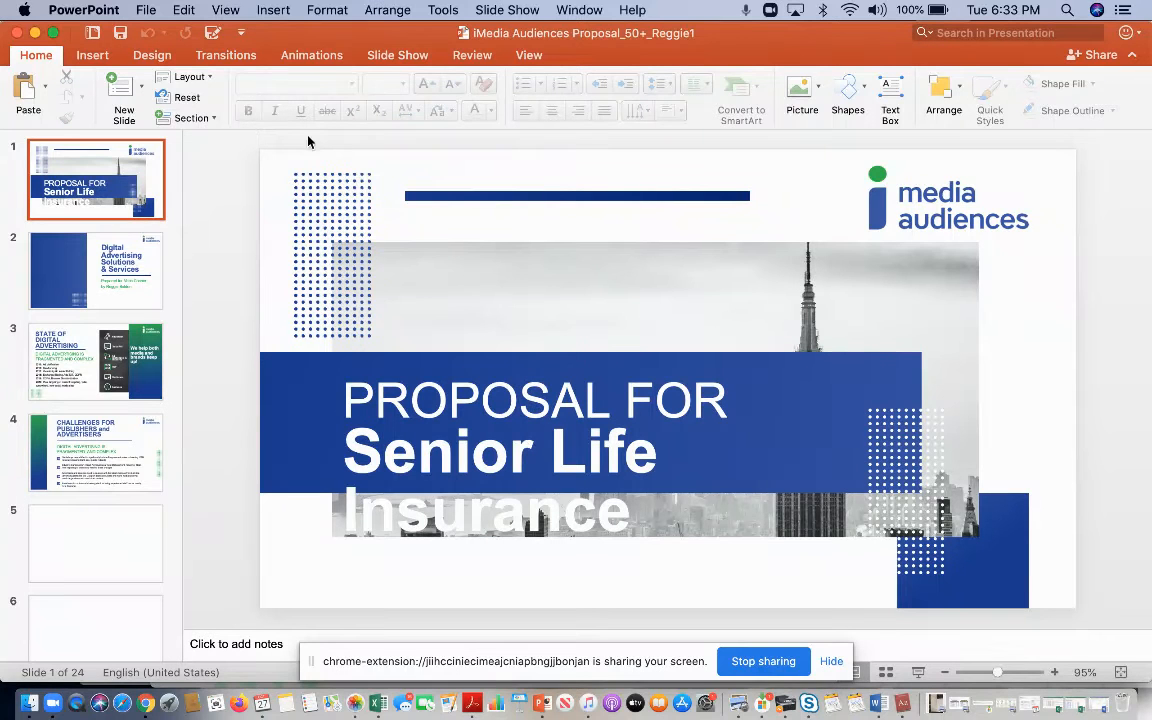
- Select slides 10 and 11, the two Thank you contact slides, and copy them
scroll("down", 3)
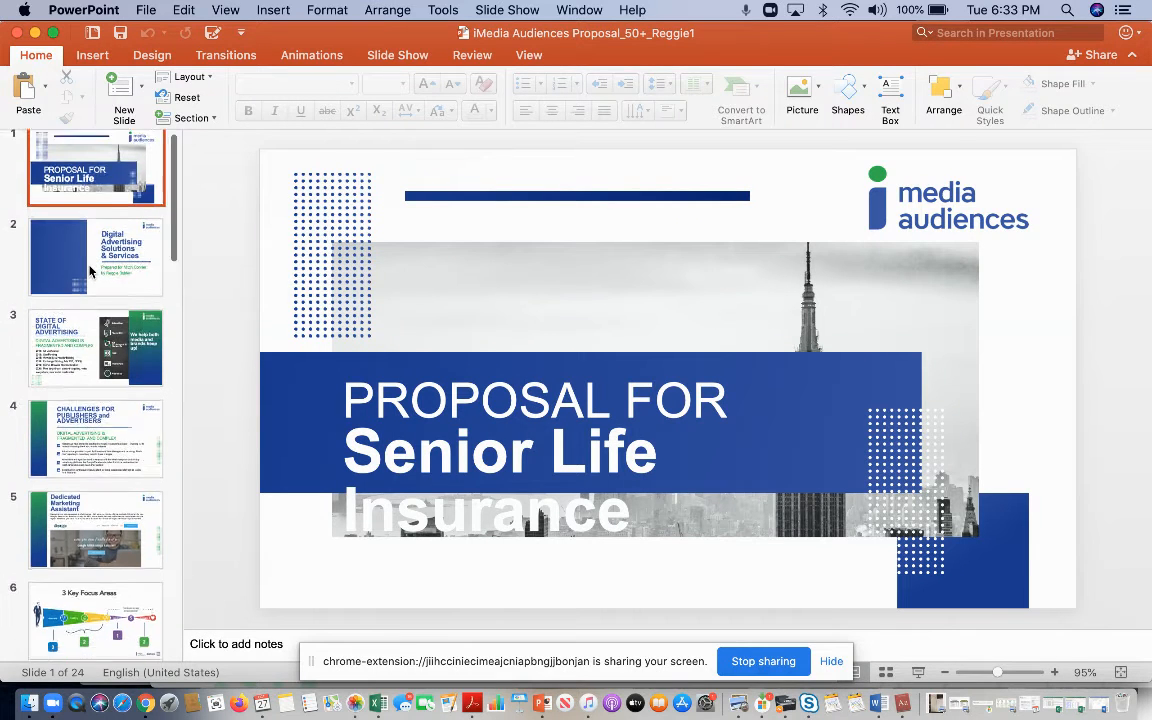
scroll("down", 3)
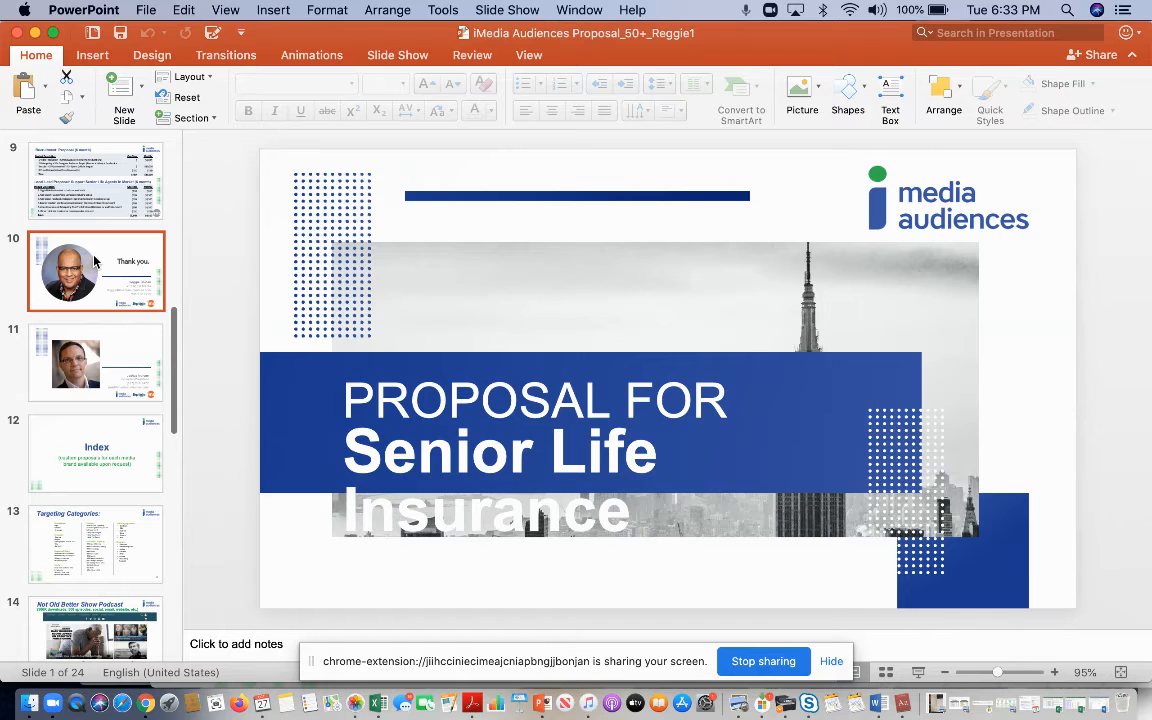
left_click(96, 270)
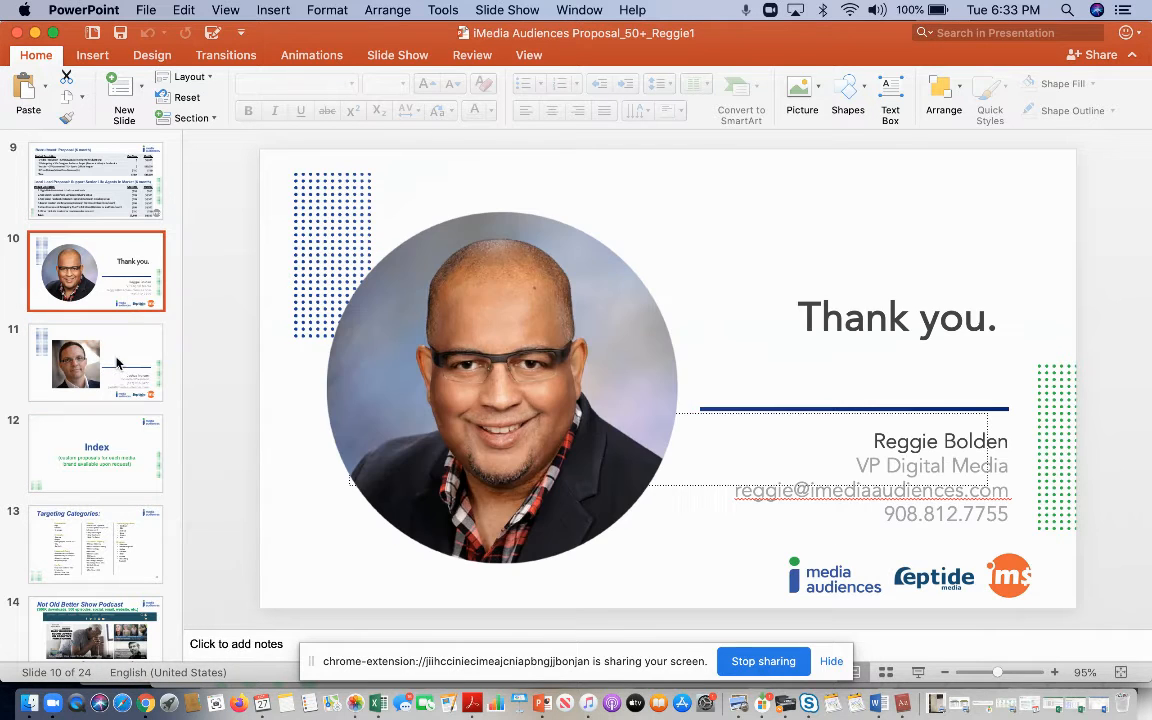
left_click(96, 362)
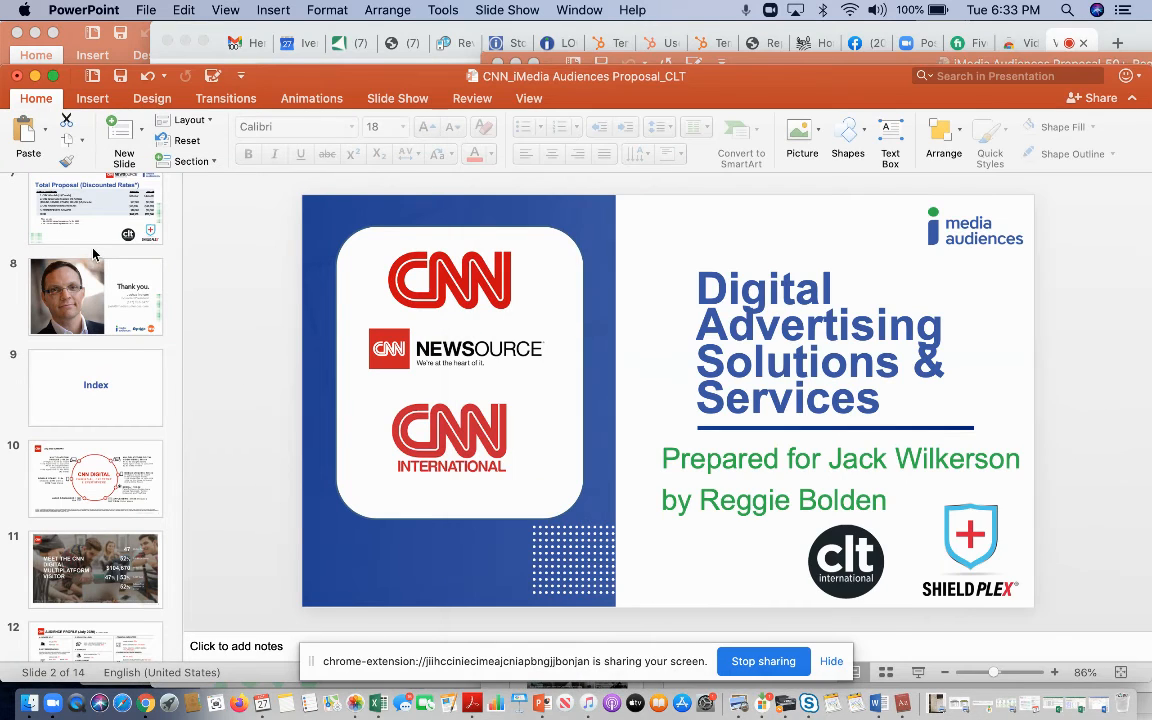
- Paste the two Thank you slides after slide 7, Total Proposal, growing the deck to 16 slides
left_click(90, 210)
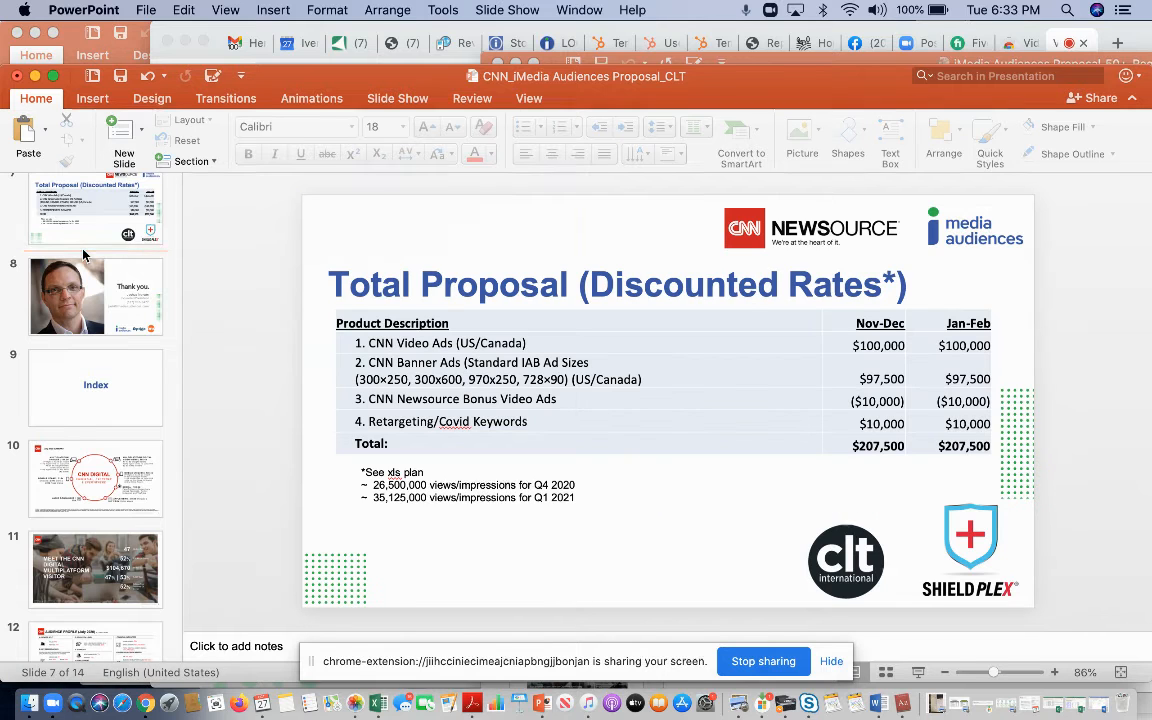
left_click(96, 296)
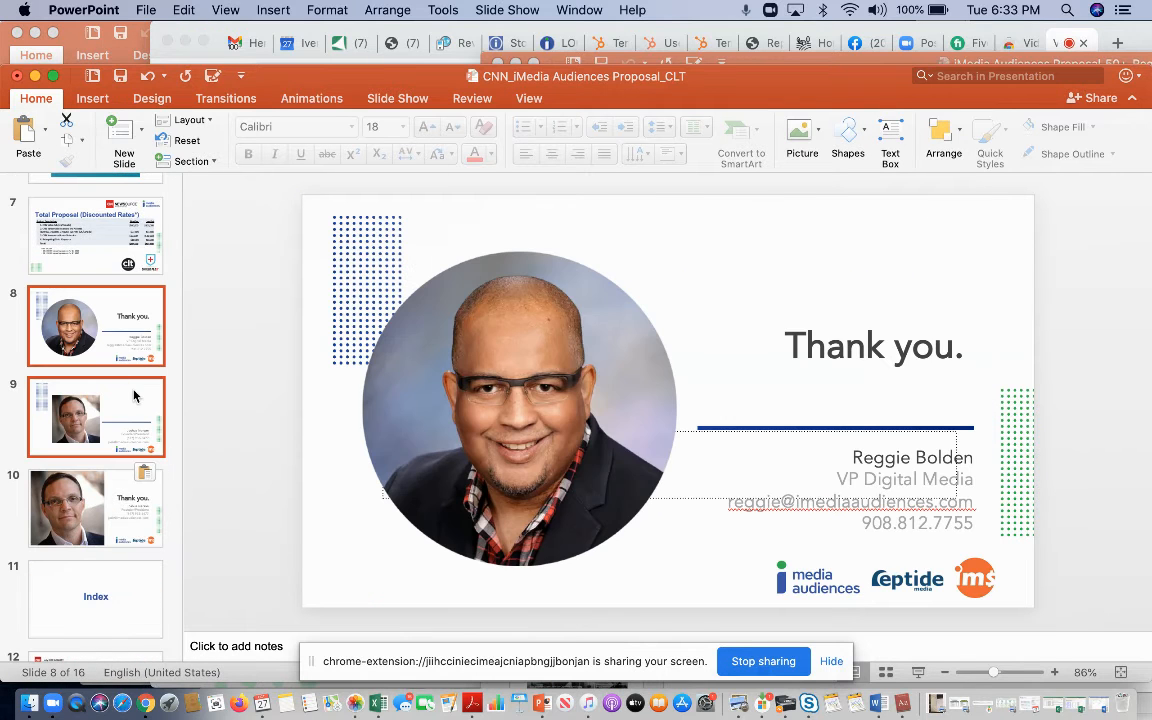
mouse_move(684, 500)
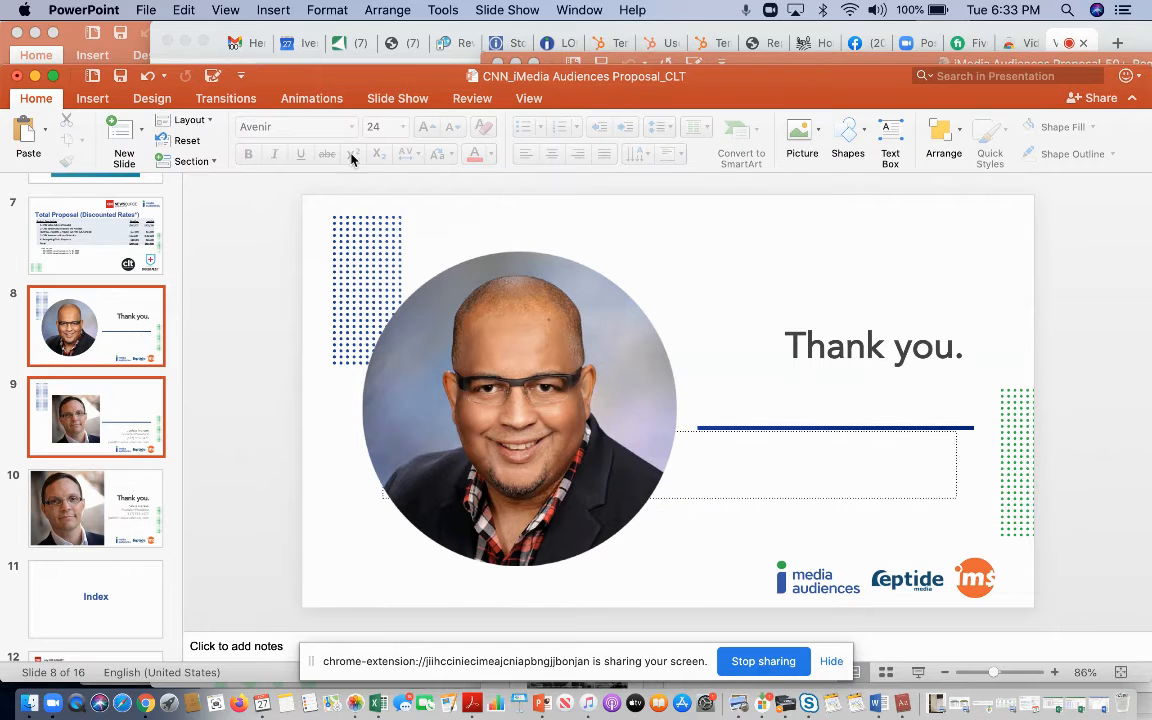
left_click(850, 480)
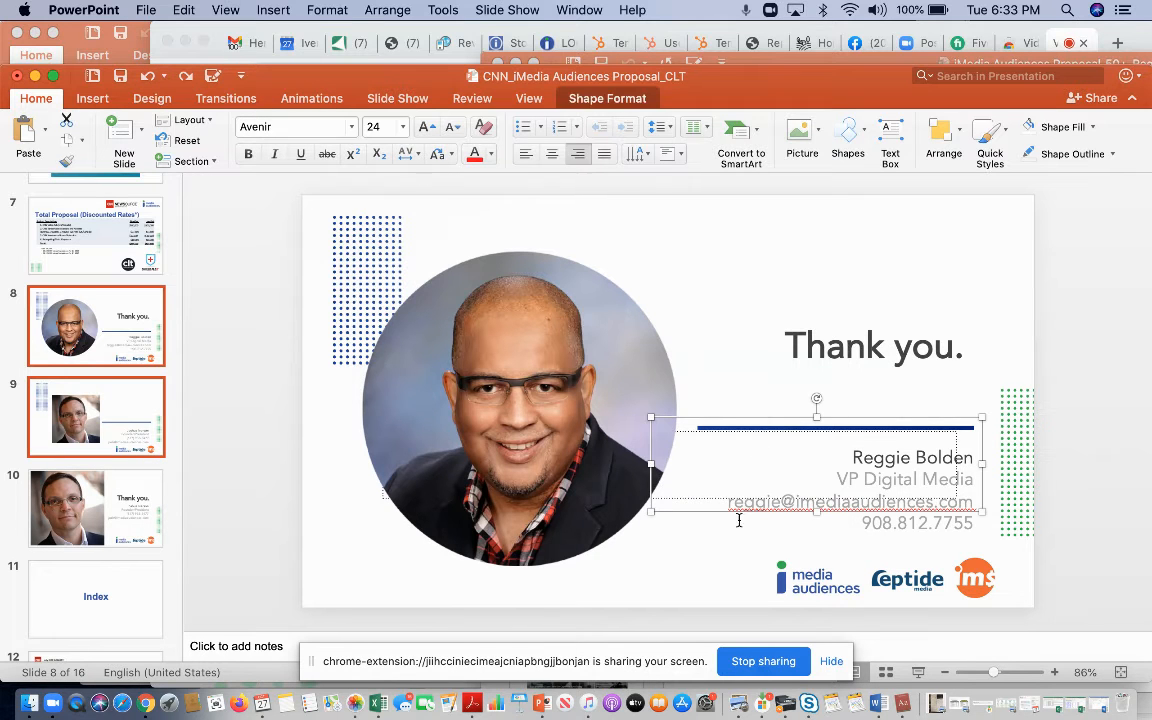
left_click(872, 344)
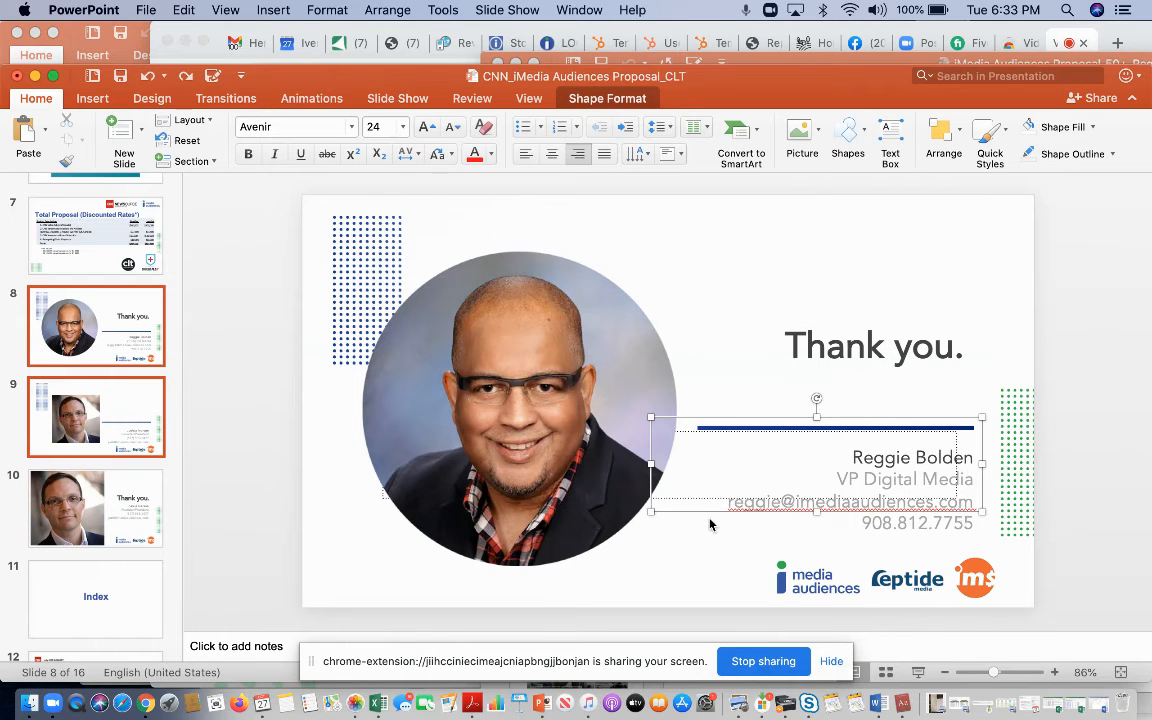
mouse_move(696, 444)
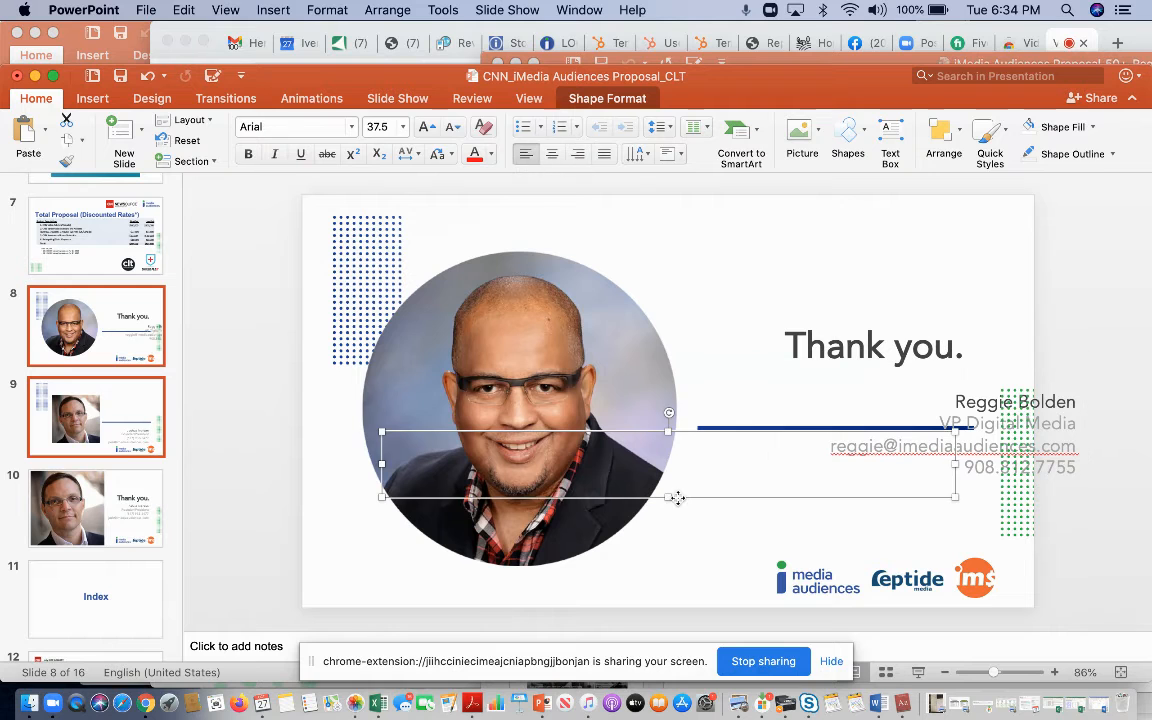
left_click(872, 344)
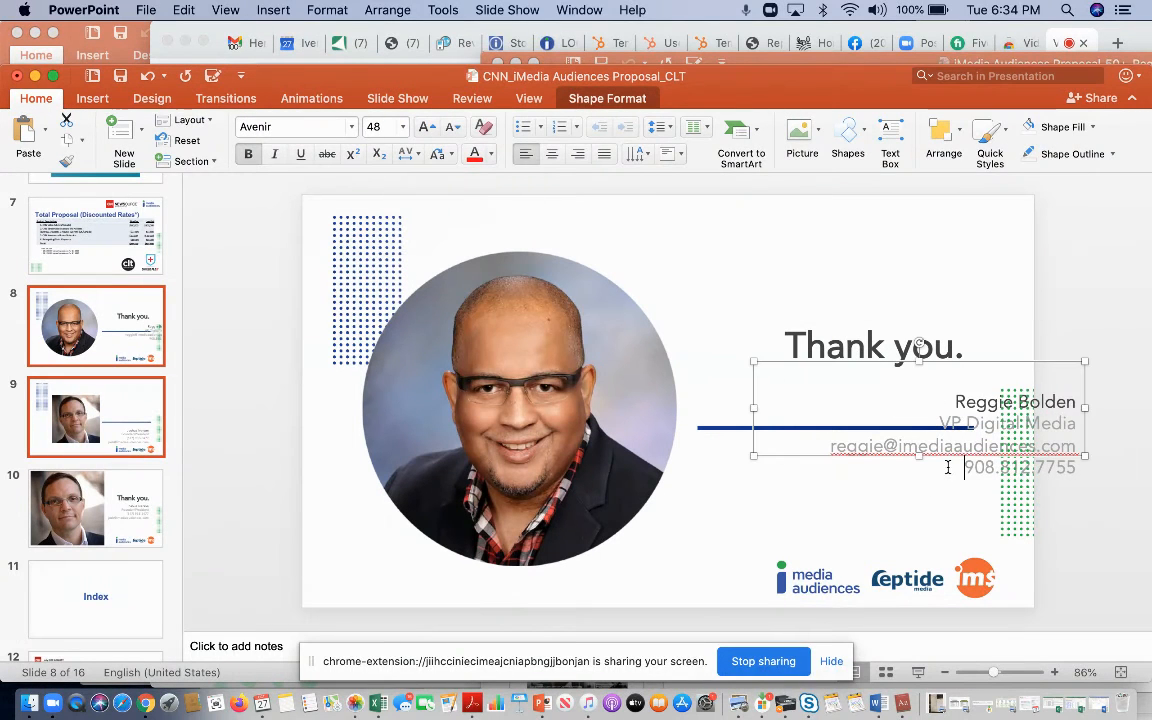
left_click_drag(916, 408, 916, 490)
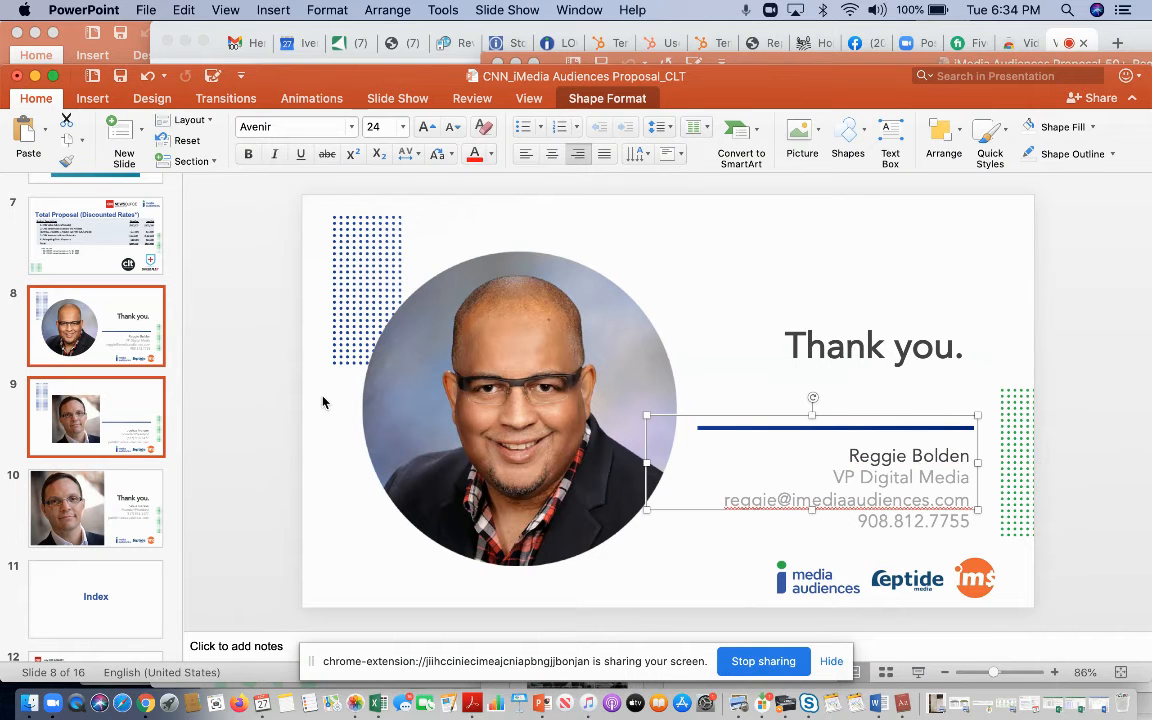
left_click(96, 416)
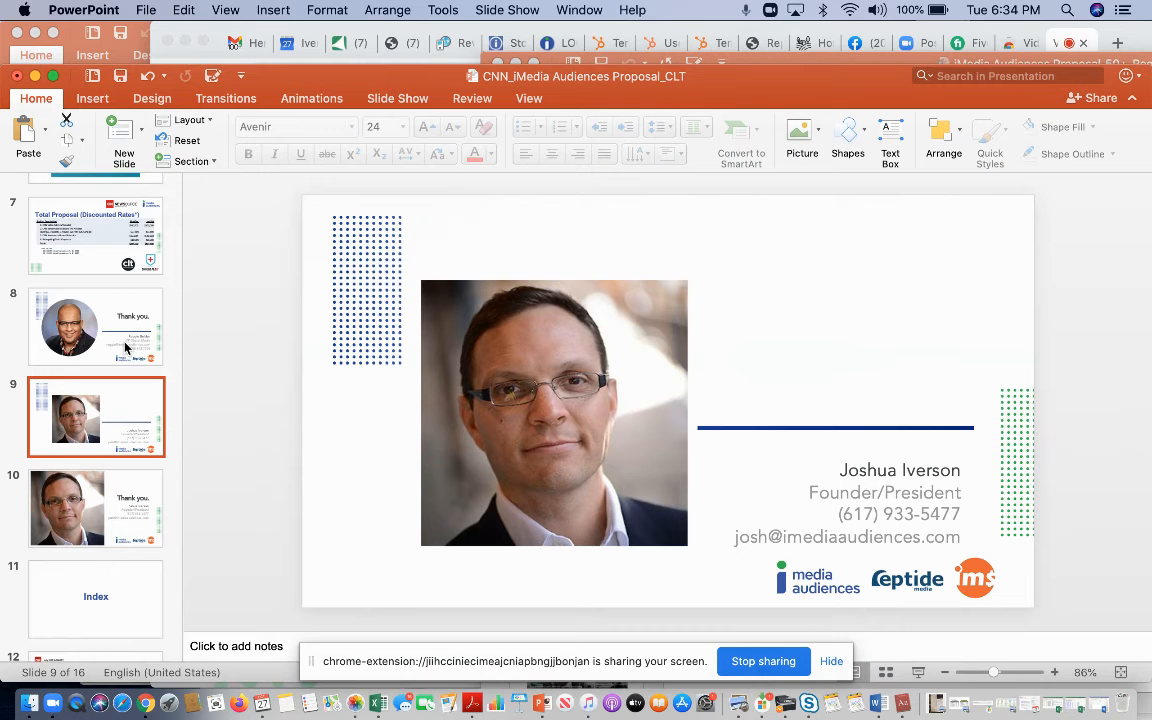
left_click(96, 508)
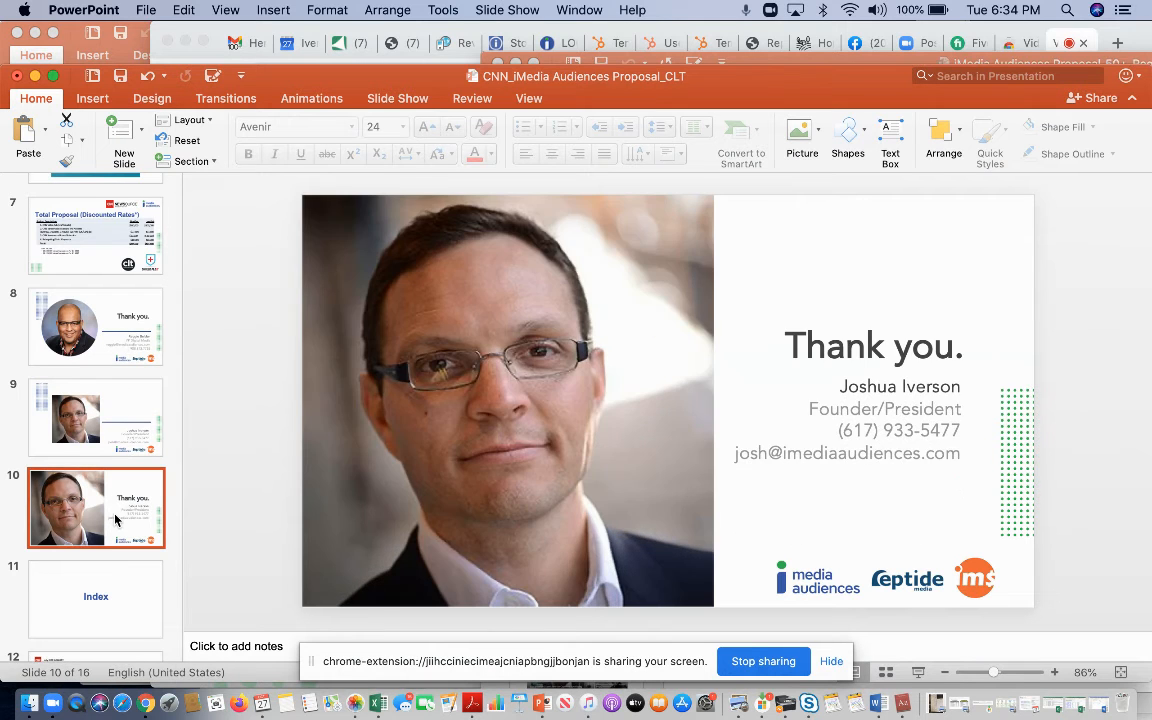
left_click(96, 236)
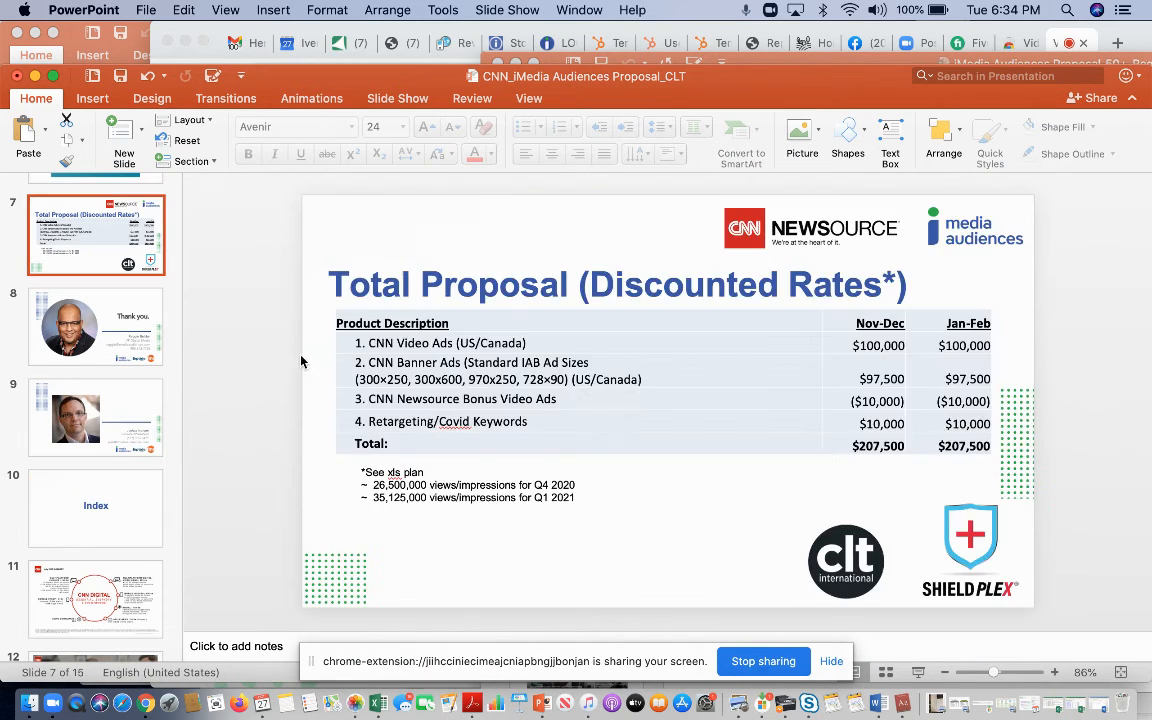
left_click(812, 228)
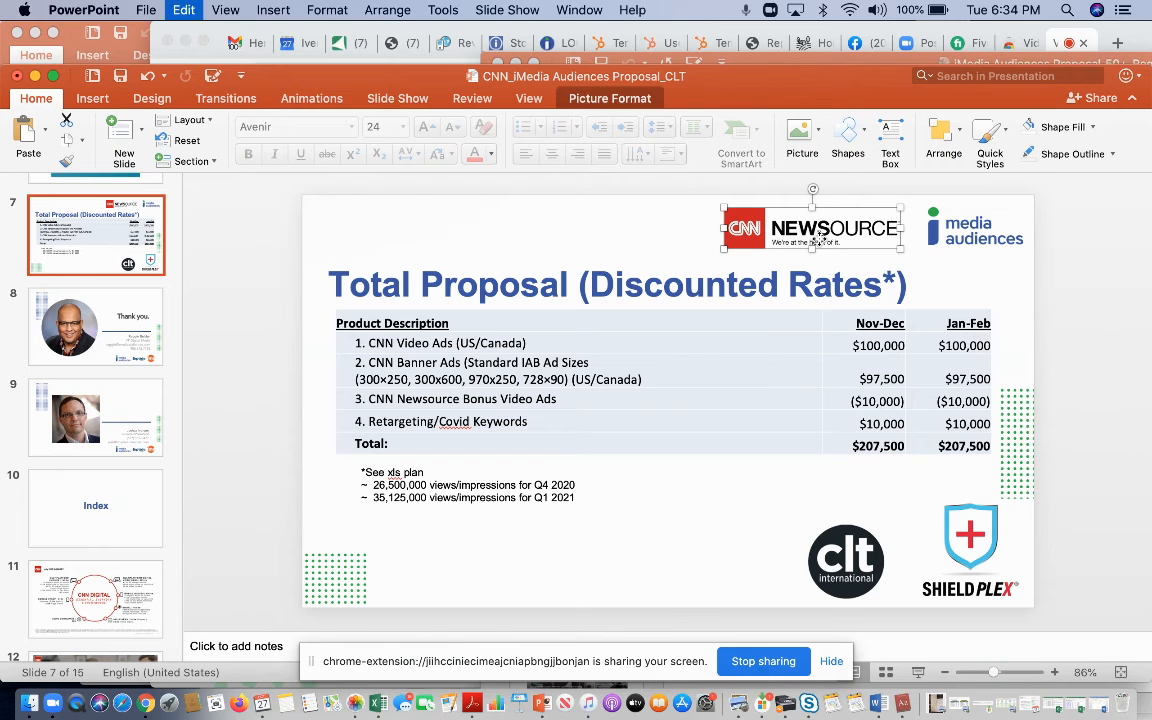
- Paste the Newsource logo on slide 8 and position it in the footer left of the iMedia logo
left_click(96, 324)
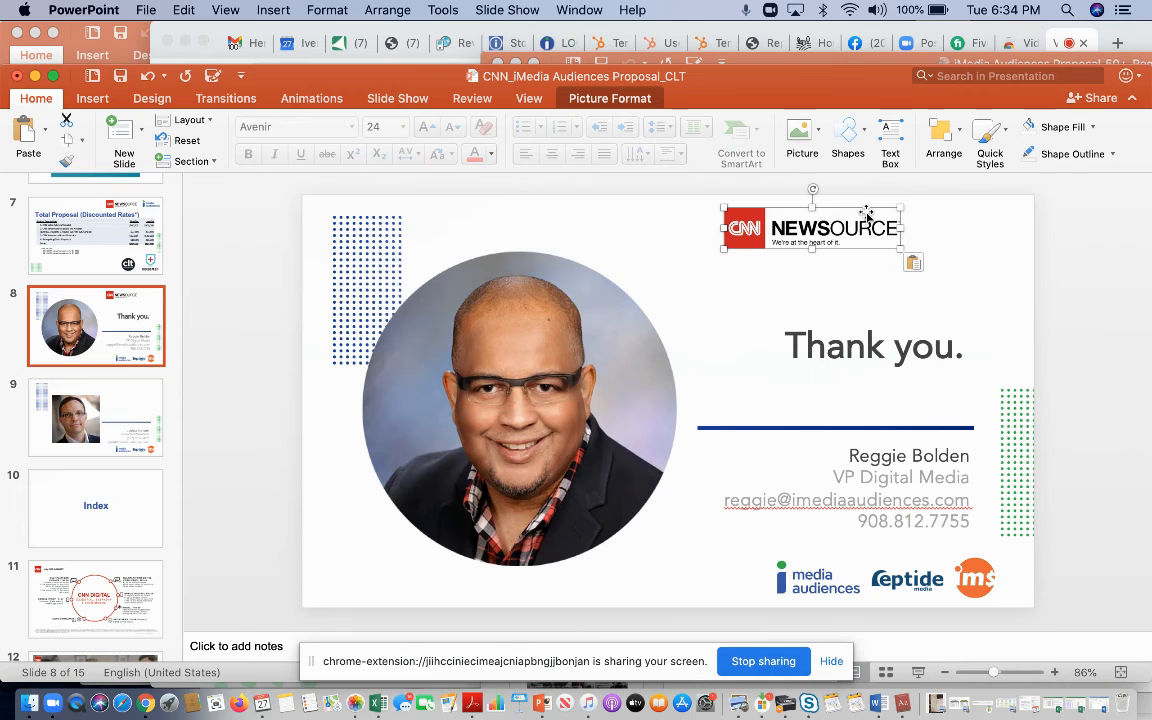
left_click_drag(812, 228, 652, 576)
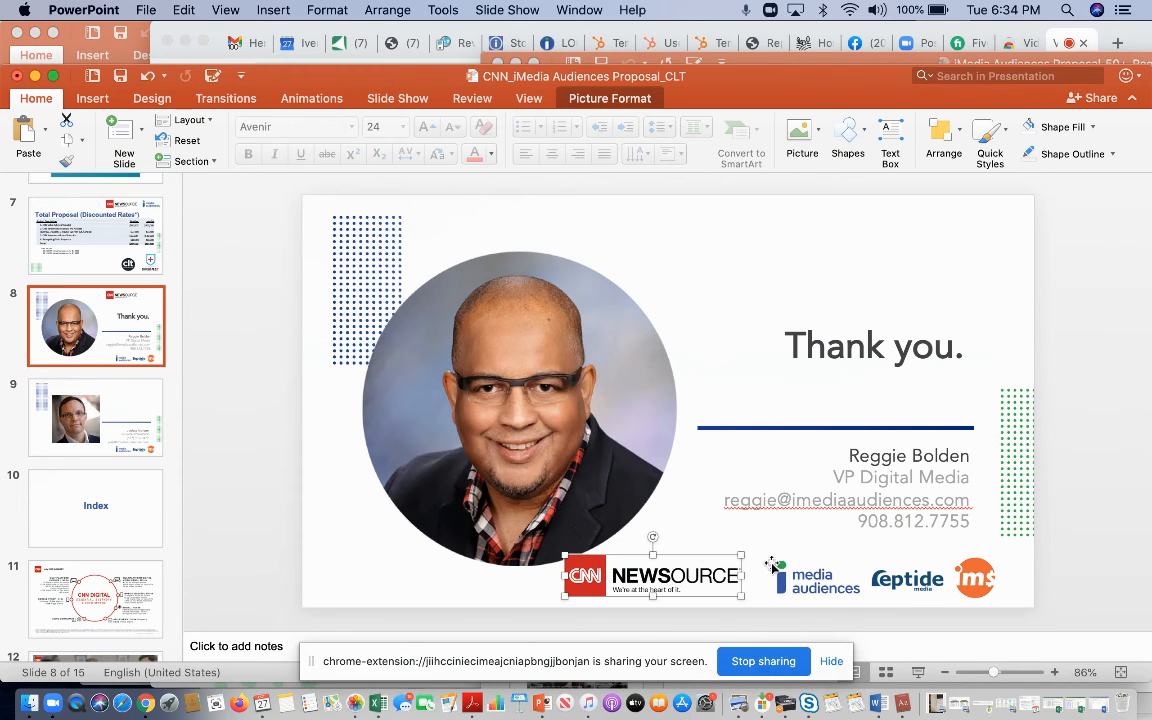
left_click_drag(650, 576, 710, 578)
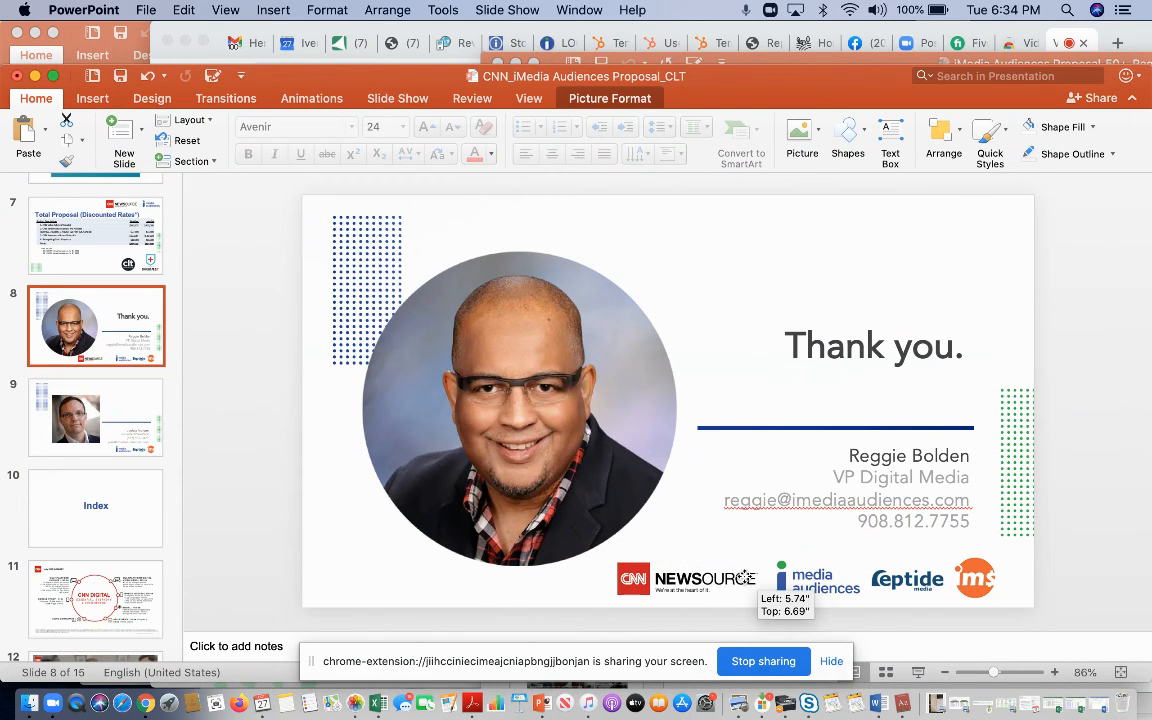
left_click(688, 580)
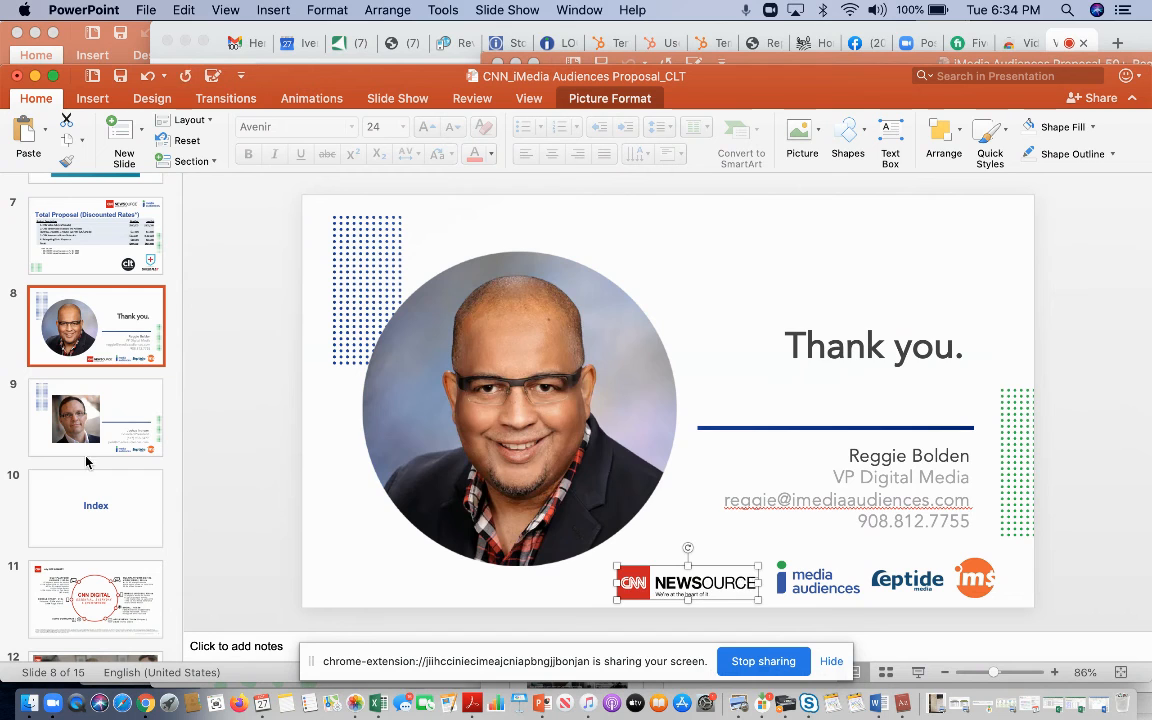
- Paste the positioned logo onto slide 9 and return to the Index slide
left_click(96, 418)
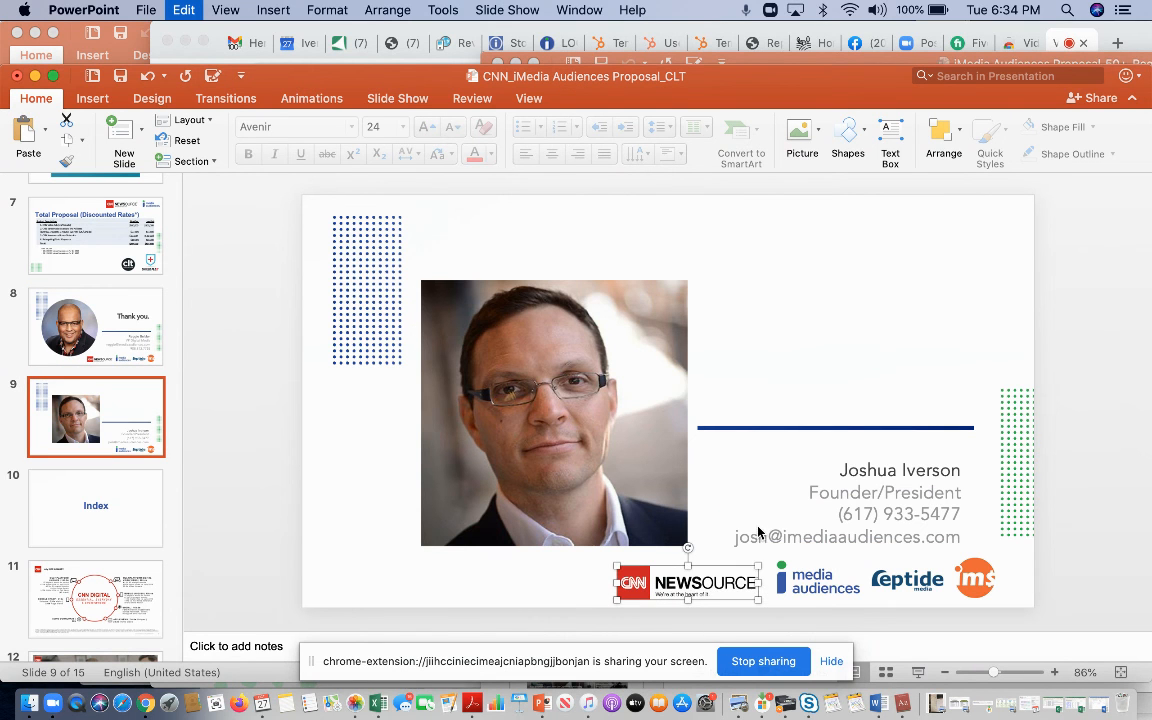
left_click(96, 508)
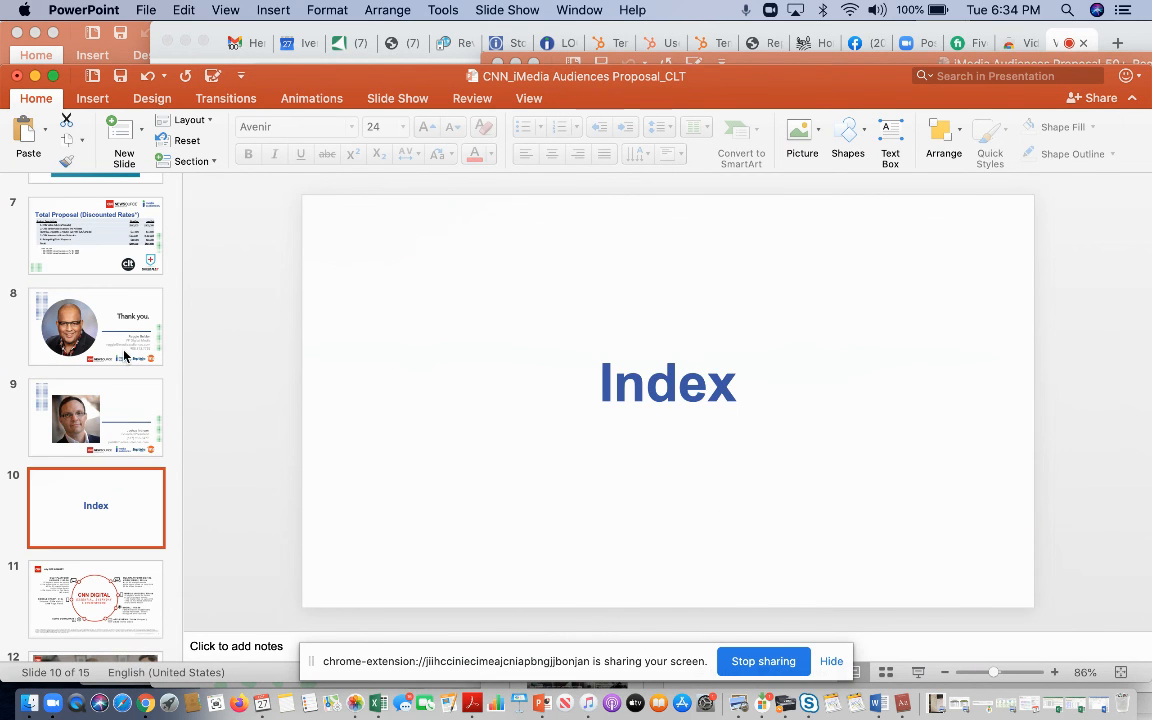
scroll("up", 3)
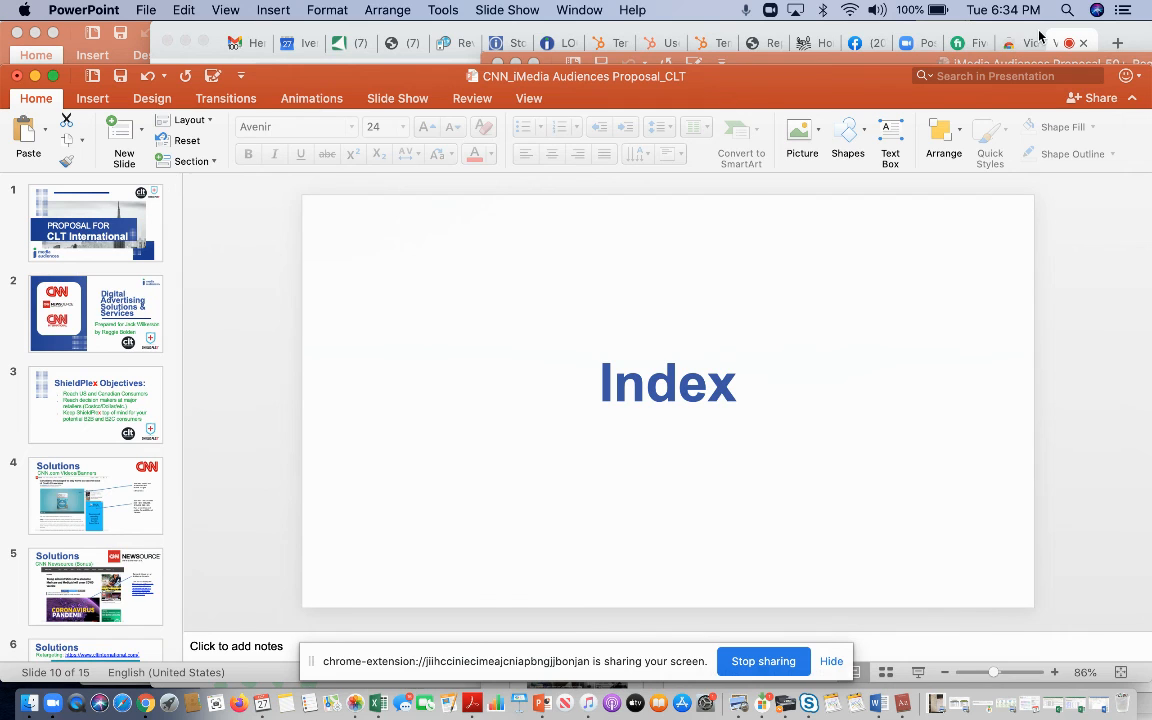